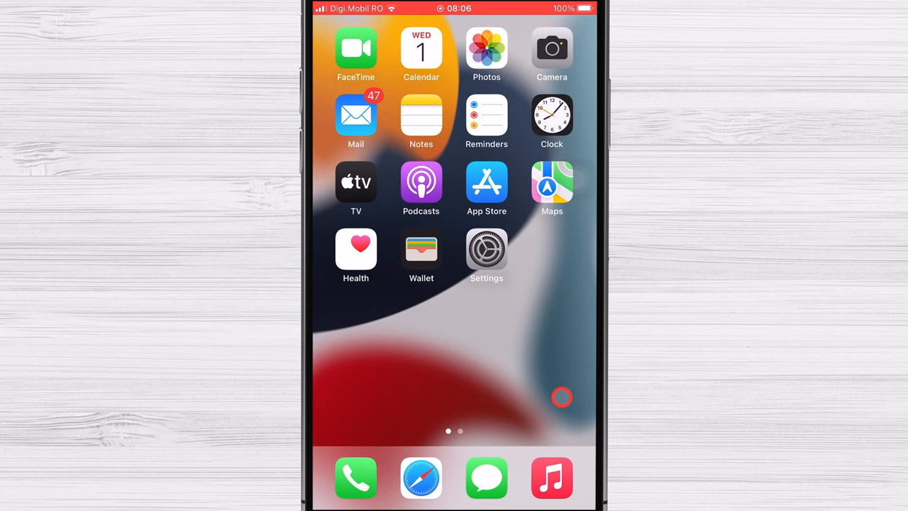
# - Rename the iPhone to 'Marrrtr' in About and return to the General list
pyautogui.click(486, 248)
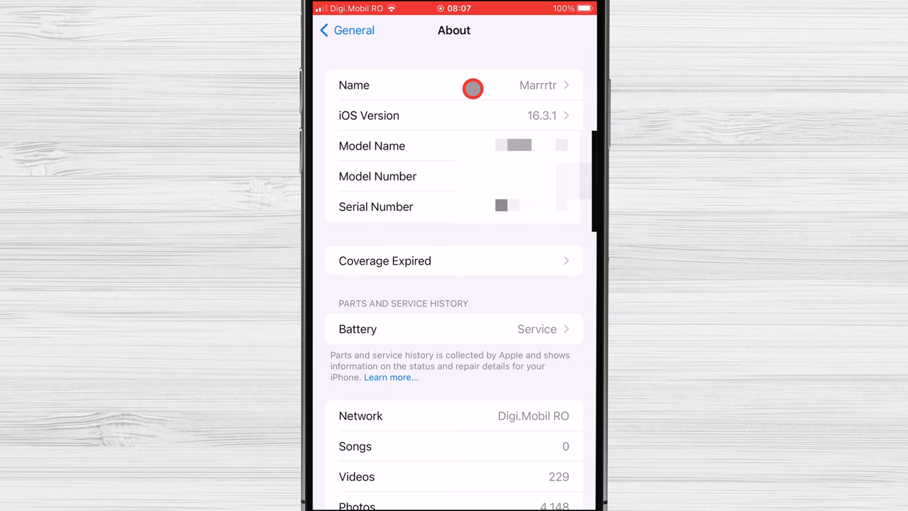
pyautogui.click(346, 30)
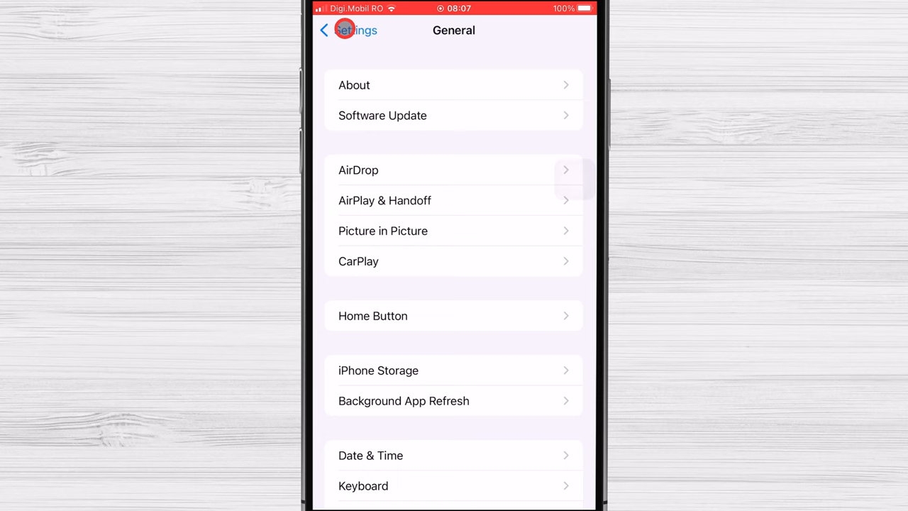
# - Switch AirDrop from Receiving Off to Everyone for 10 Minutes
pyautogui.click(358, 169)
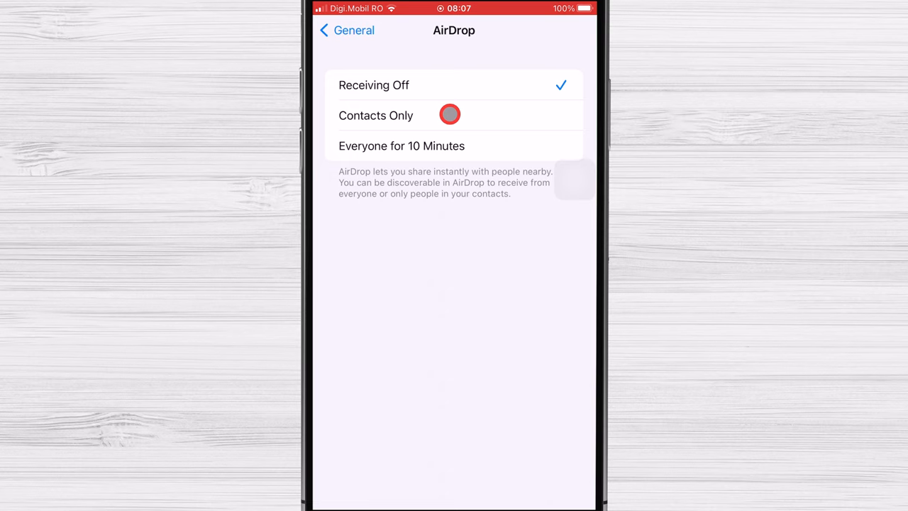
pyautogui.click(402, 146)
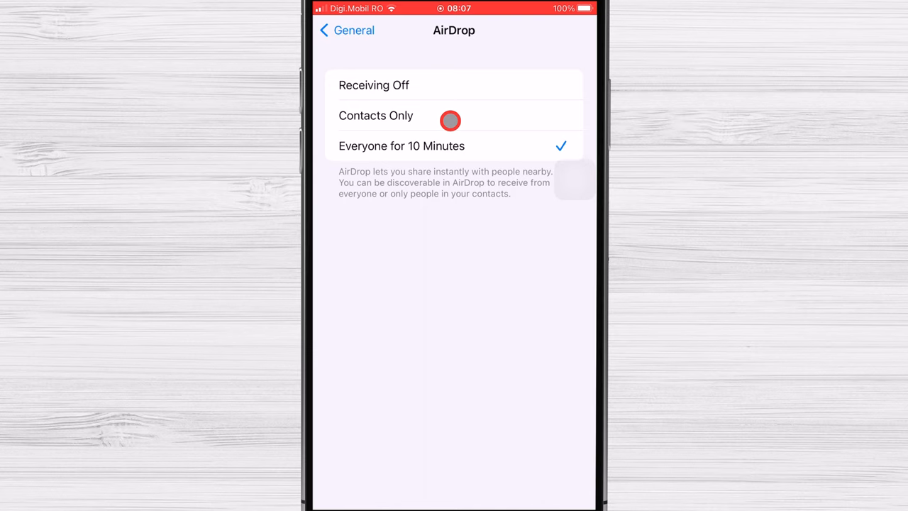